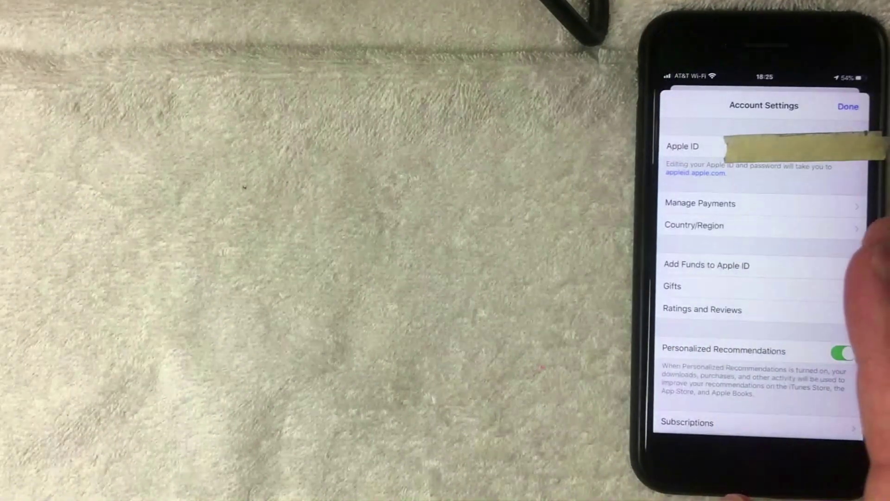
Open Manage Payments from Account Settings to view the saved payment methods
click(700, 203)
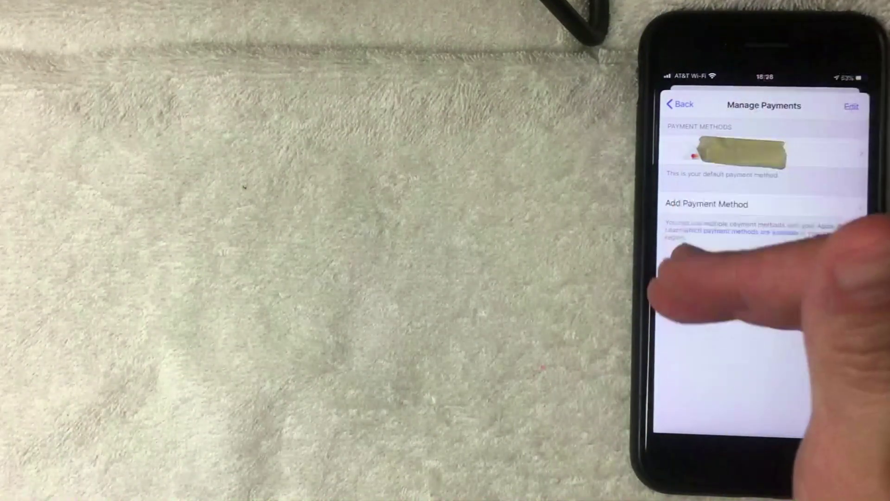